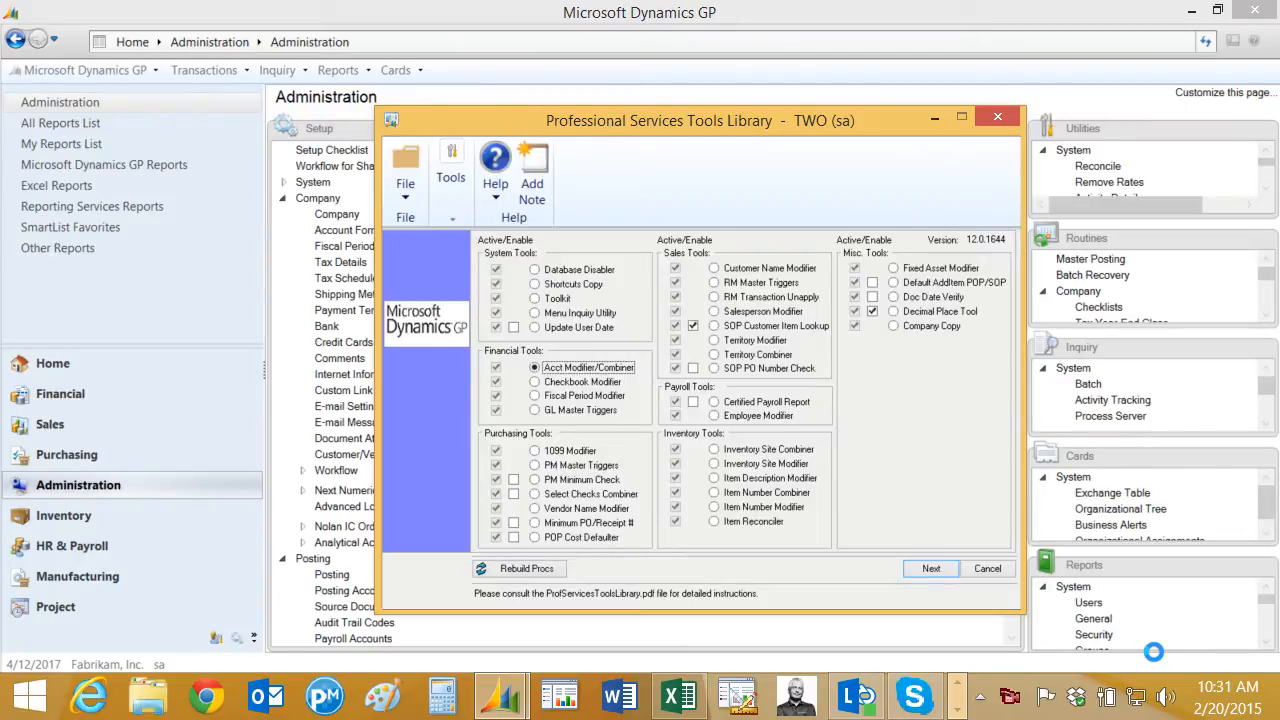
{"action": "mouse_move", "coordinate": [1158, 660]}
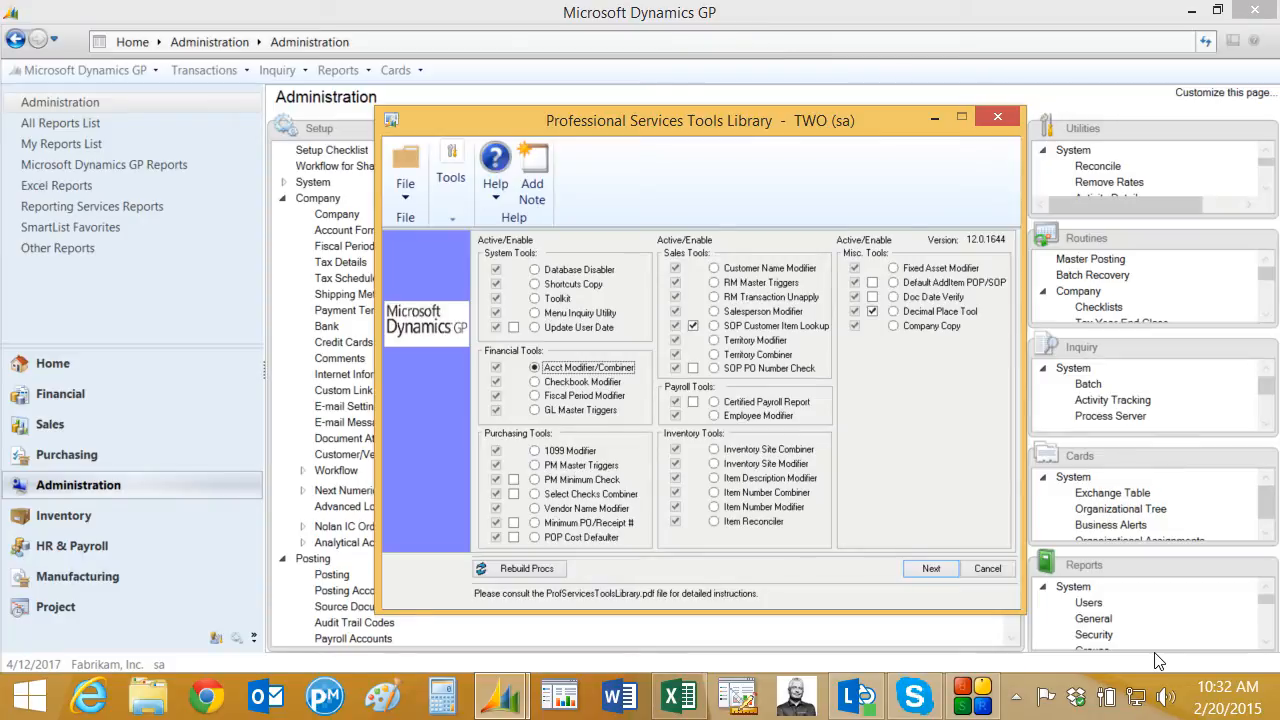
{"action": "mouse_move", "coordinate": [670, 472]}
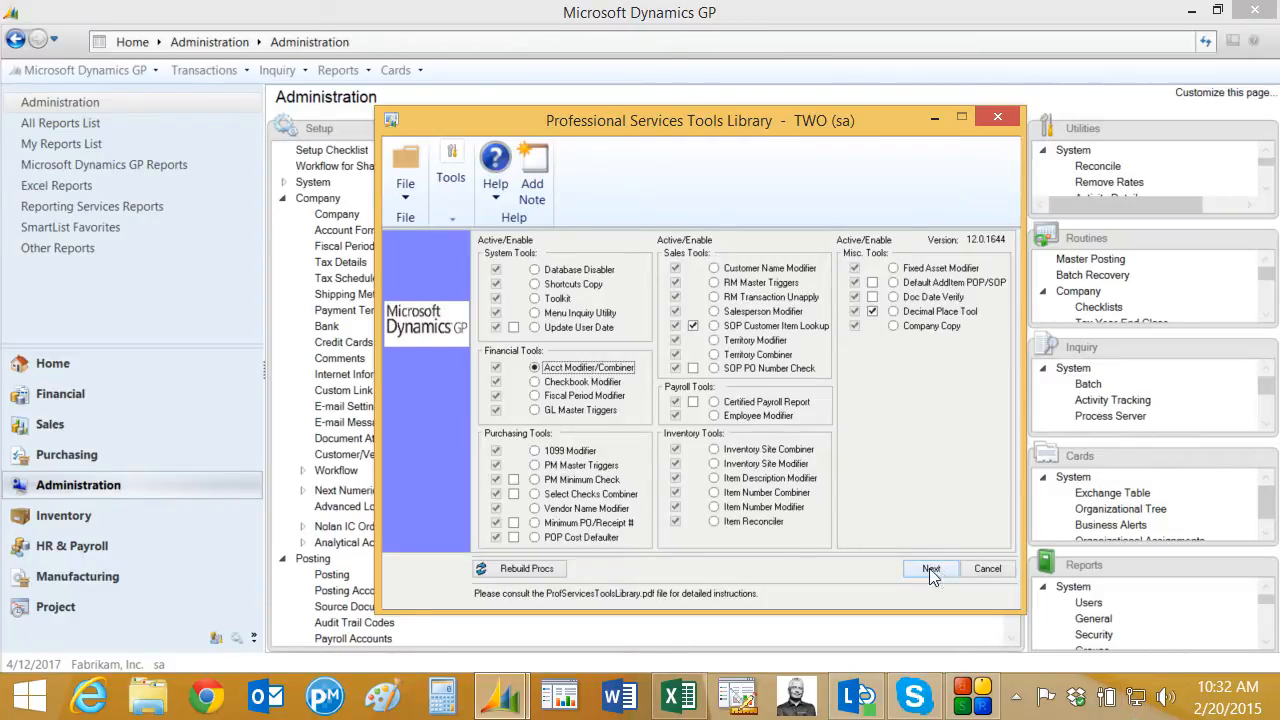
Step: Enter account 000-1101-88 and its Convert To number, then start the conversion
{"action": "left_click", "coordinate": [930, 568]}
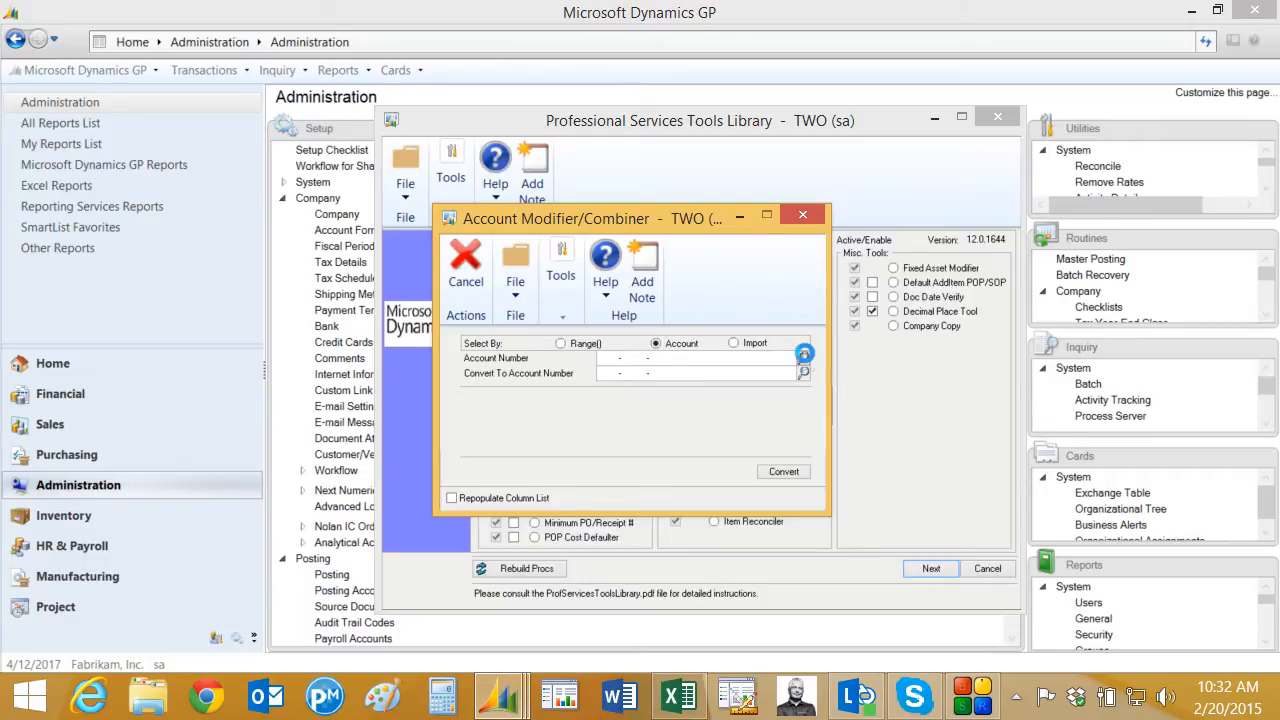
{"action": "left_click", "coordinate": [804, 352]}
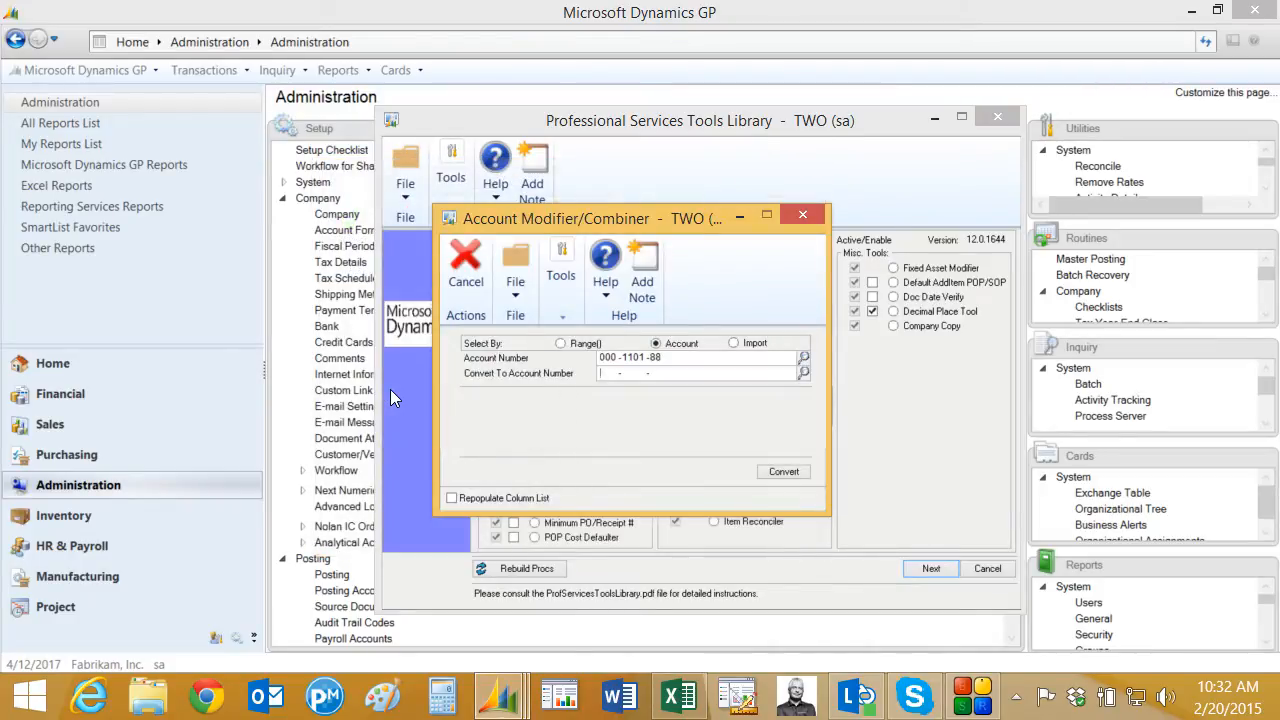
{"action": "mouse_move", "coordinate": [738, 420]}
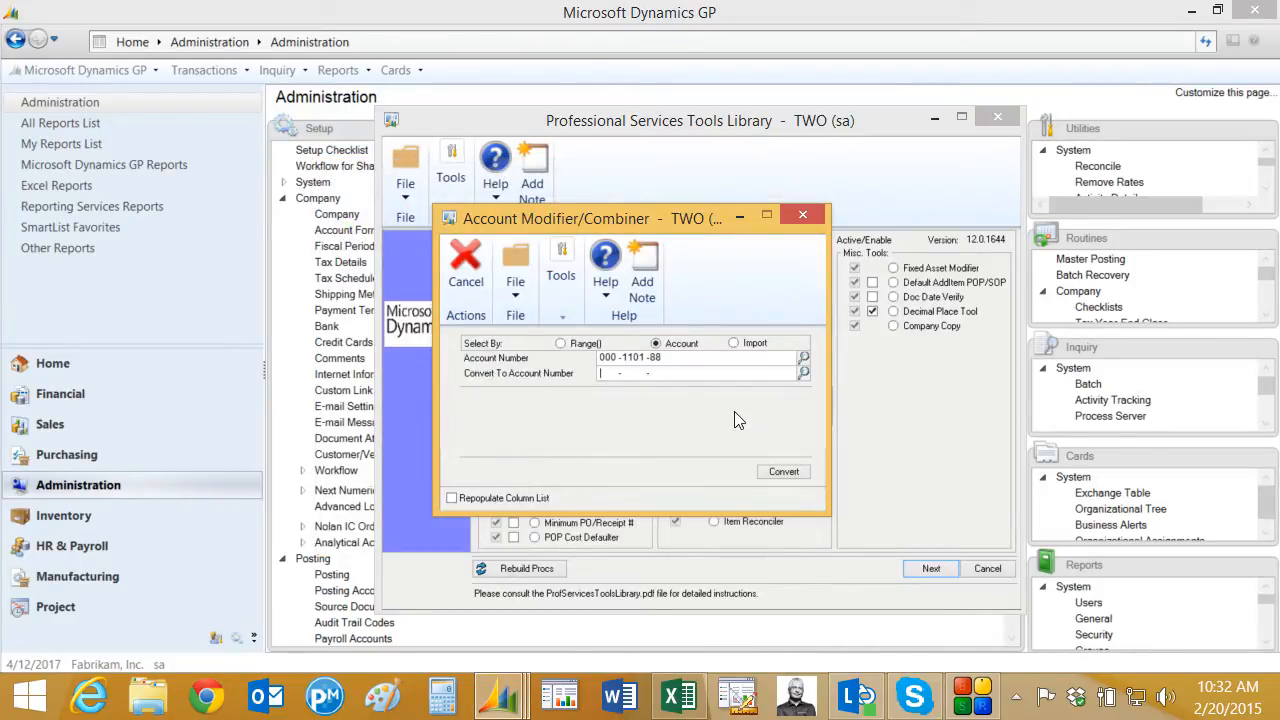
{"action": "type", "text": "000 -1101 -89"}
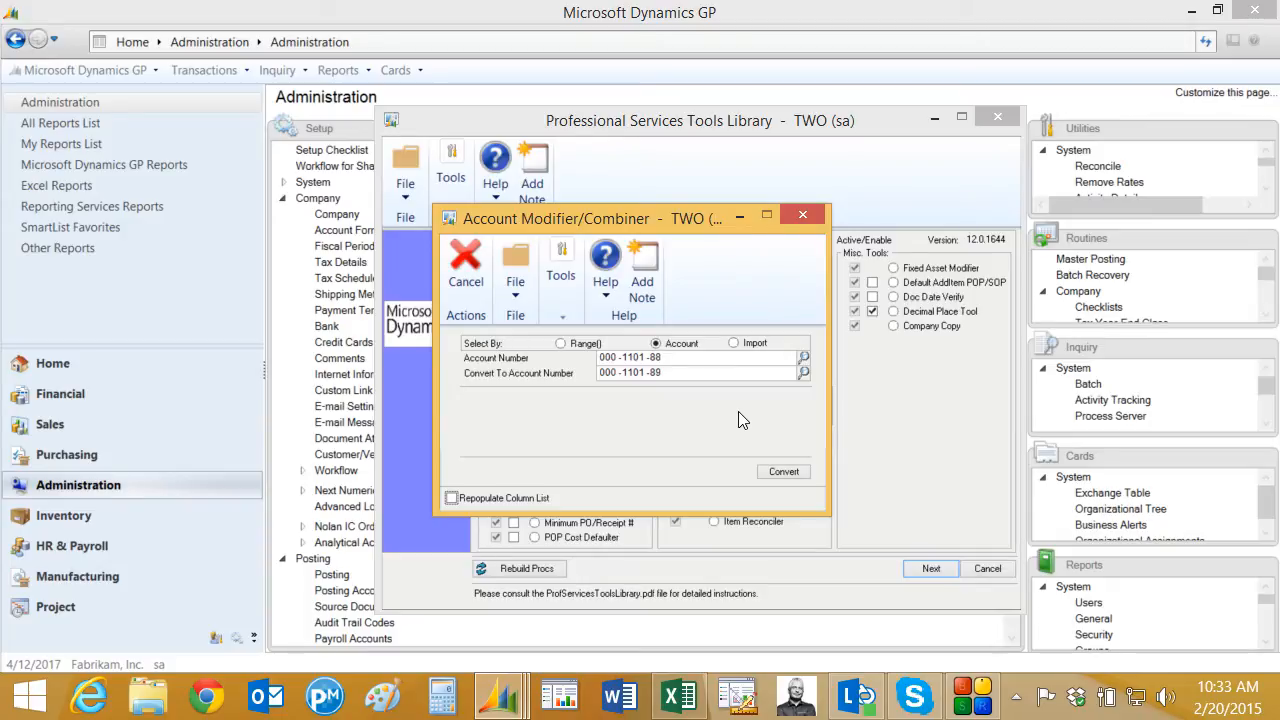
{"action": "mouse_move", "coordinate": [680, 384]}
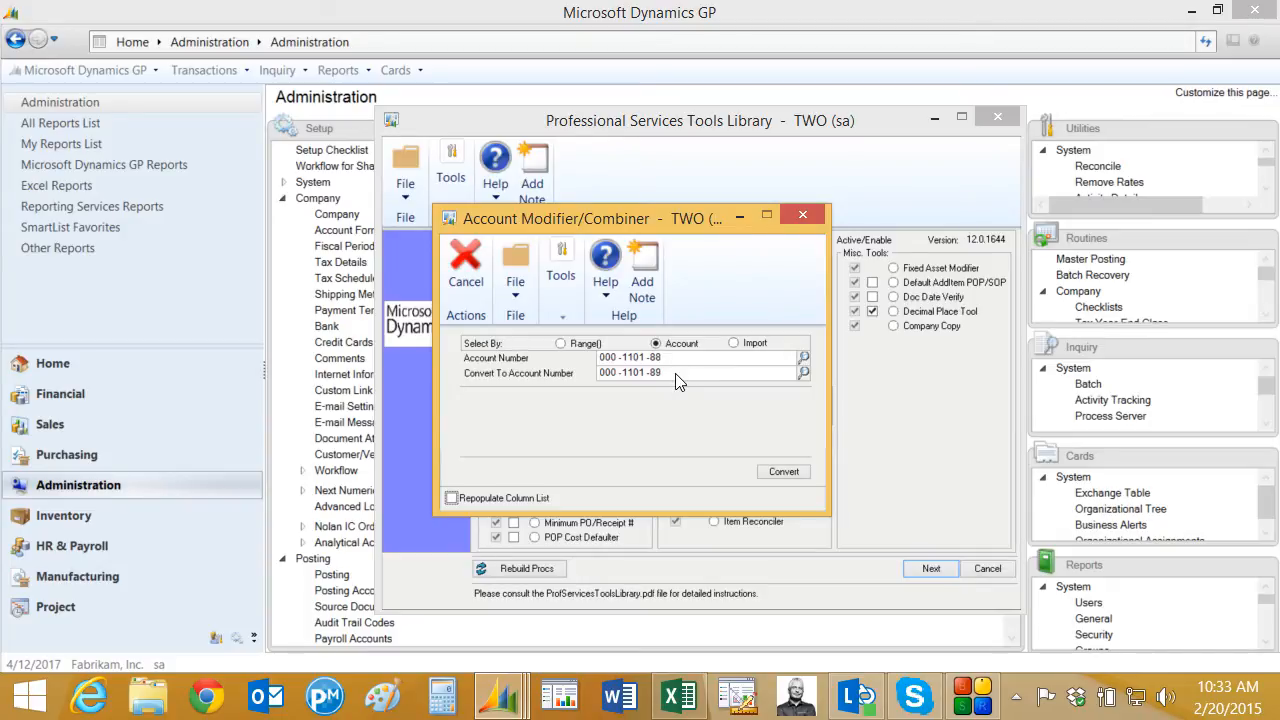
{"action": "left_click", "coordinate": [784, 472]}
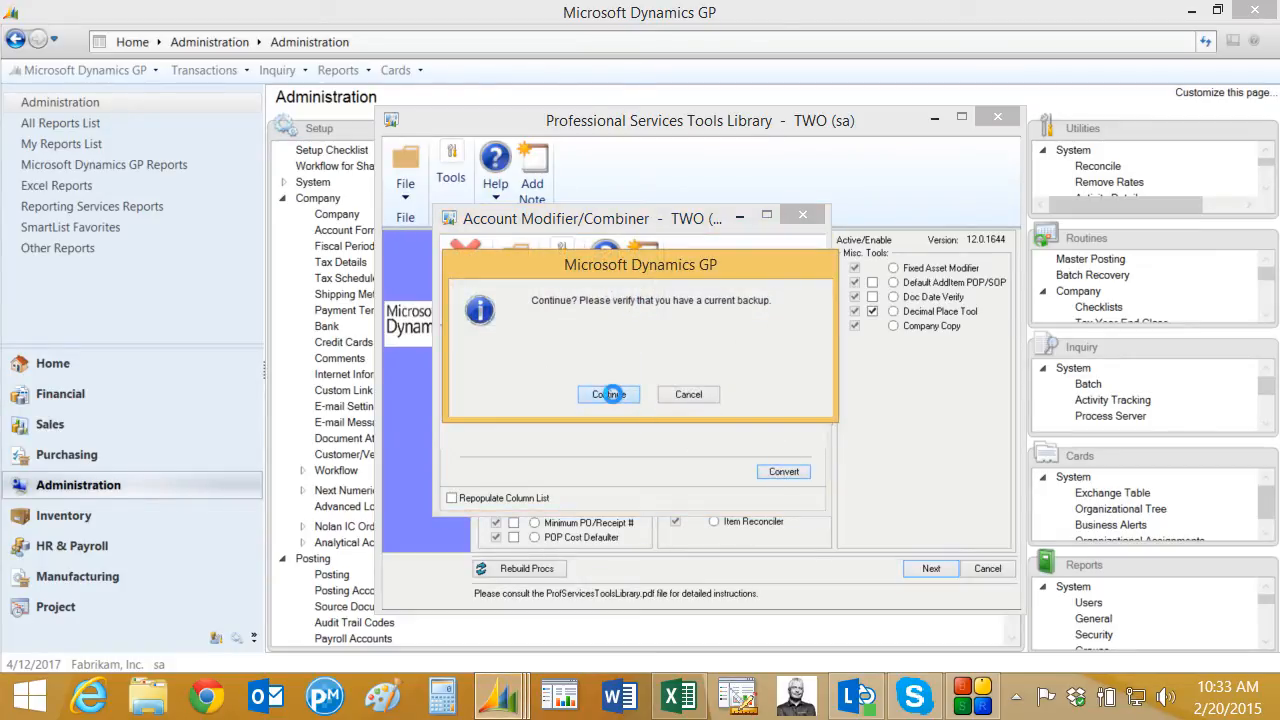
{"action": "left_click", "coordinate": [608, 394]}
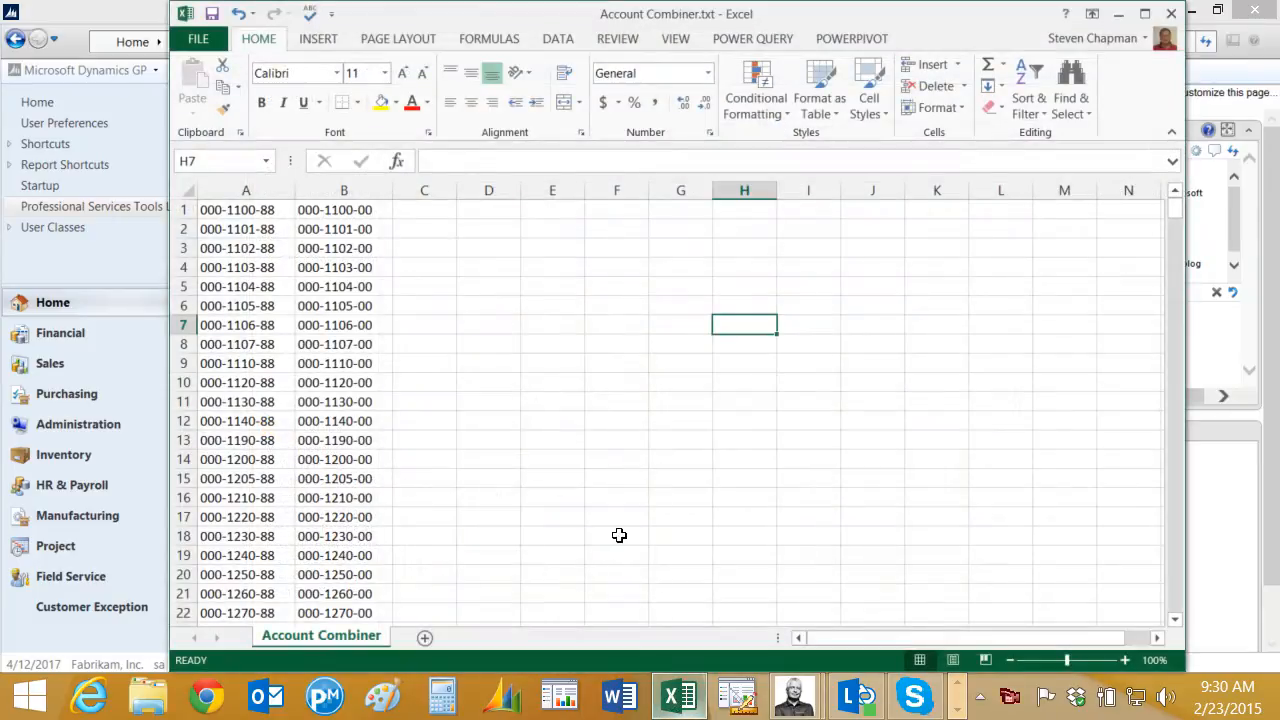
{"action": "left_click", "coordinate": [244, 190]}
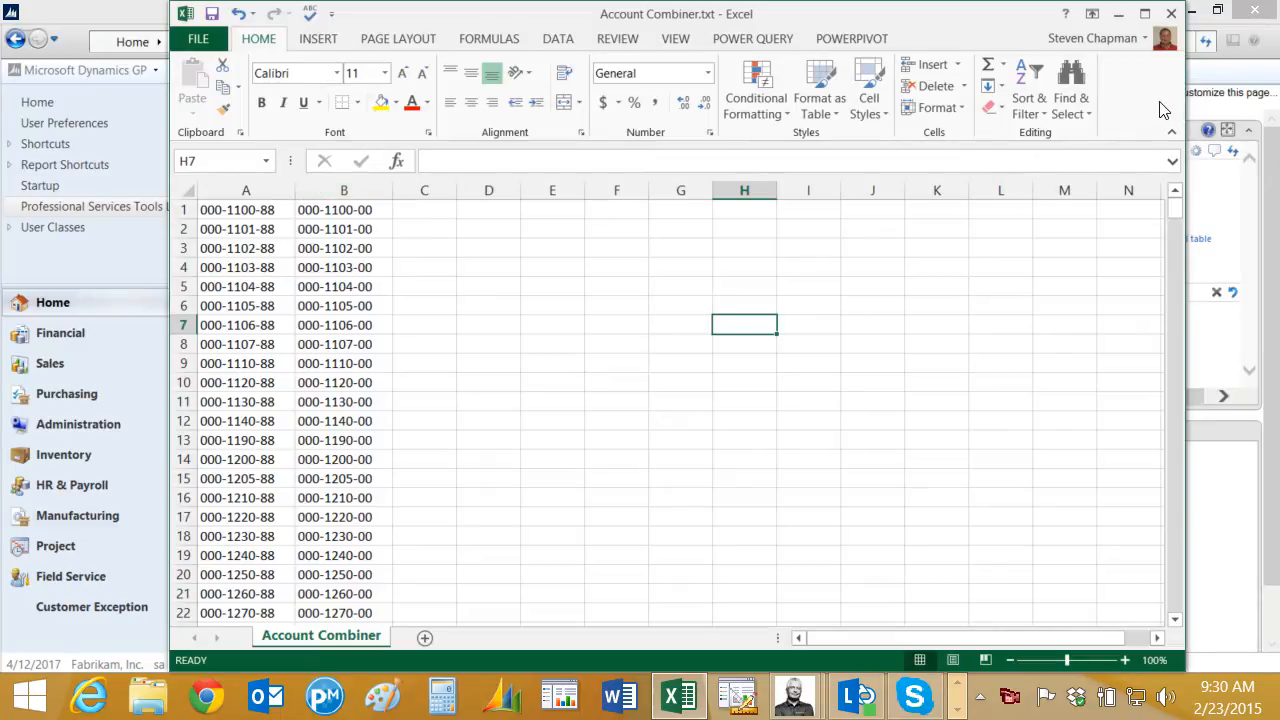
{"action": "mouse_move", "coordinate": [794, 340]}
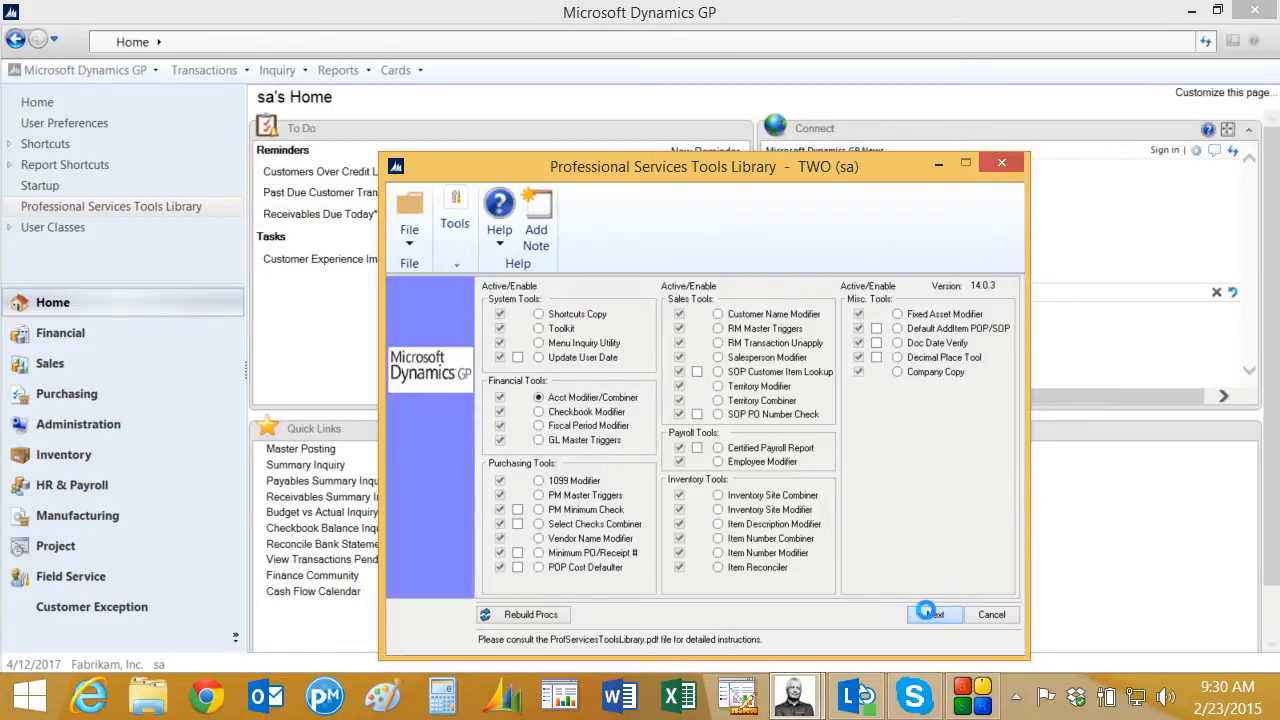
Step: Reopen Account Modifier/Combiner in Import mode and begin validating the import file
{"action": "left_click", "coordinate": [932, 614]}
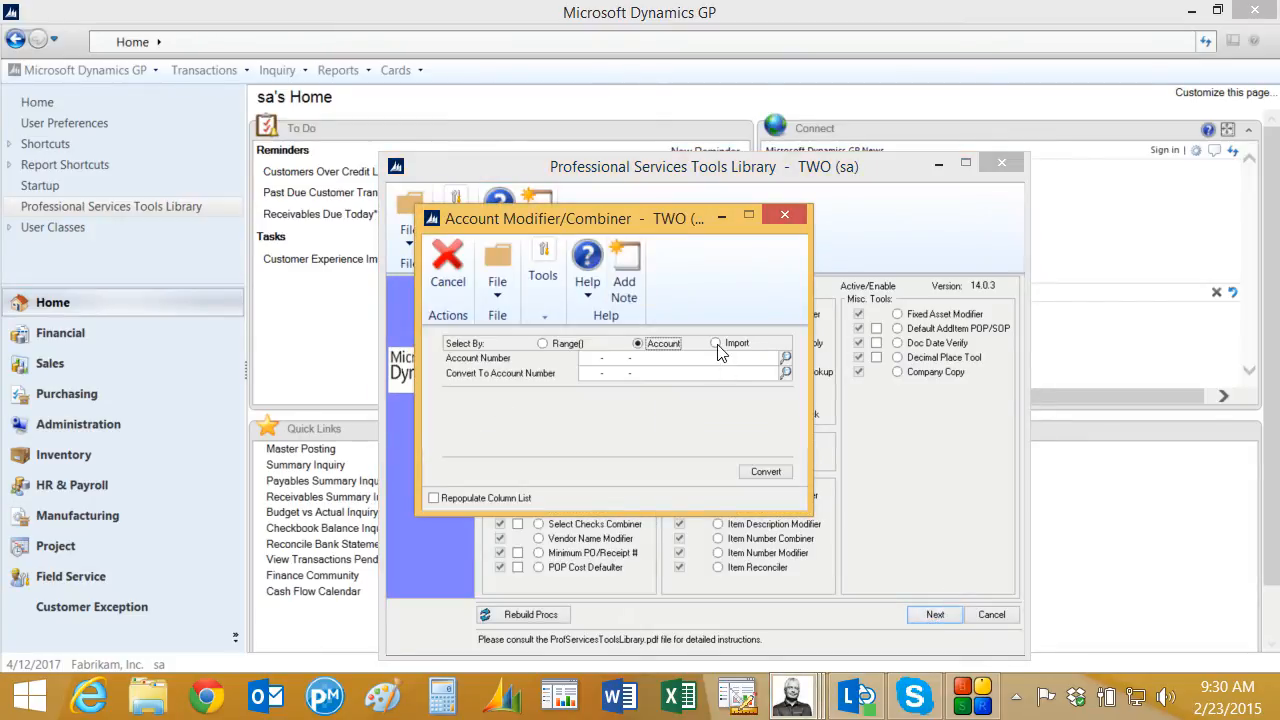
{"action": "left_click", "coordinate": [716, 344]}
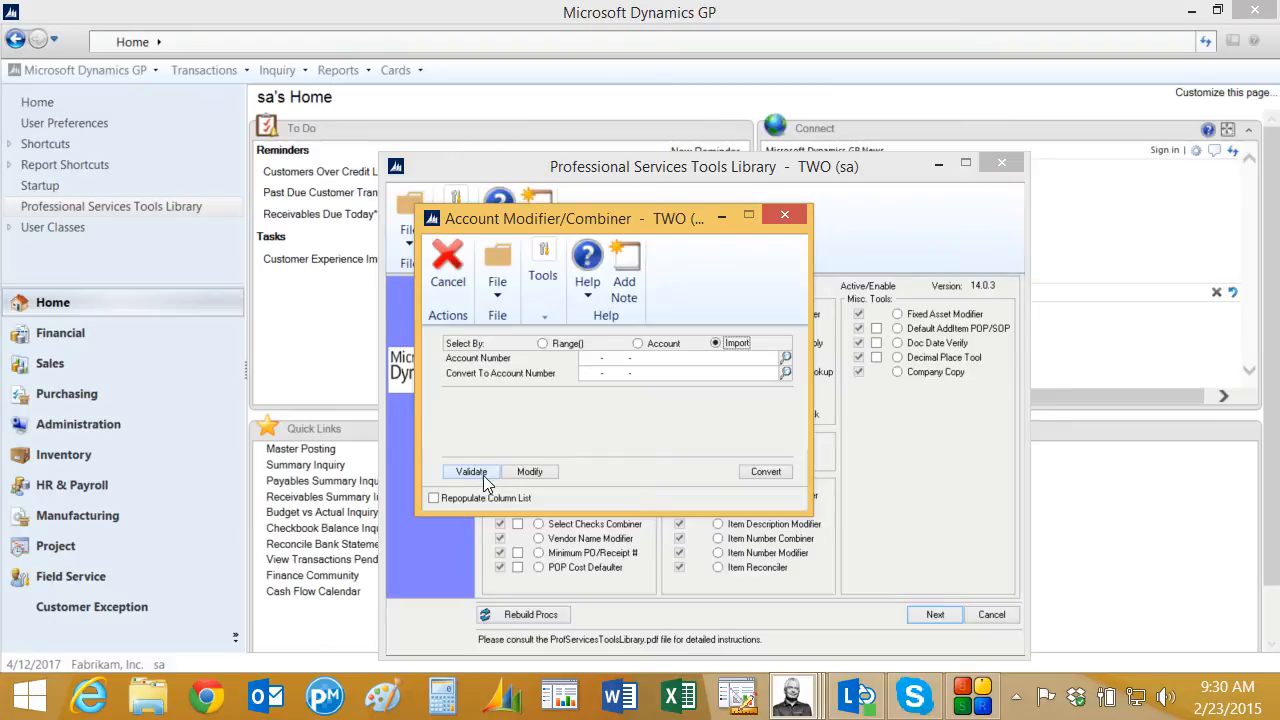
{"action": "left_click", "coordinate": [472, 472]}
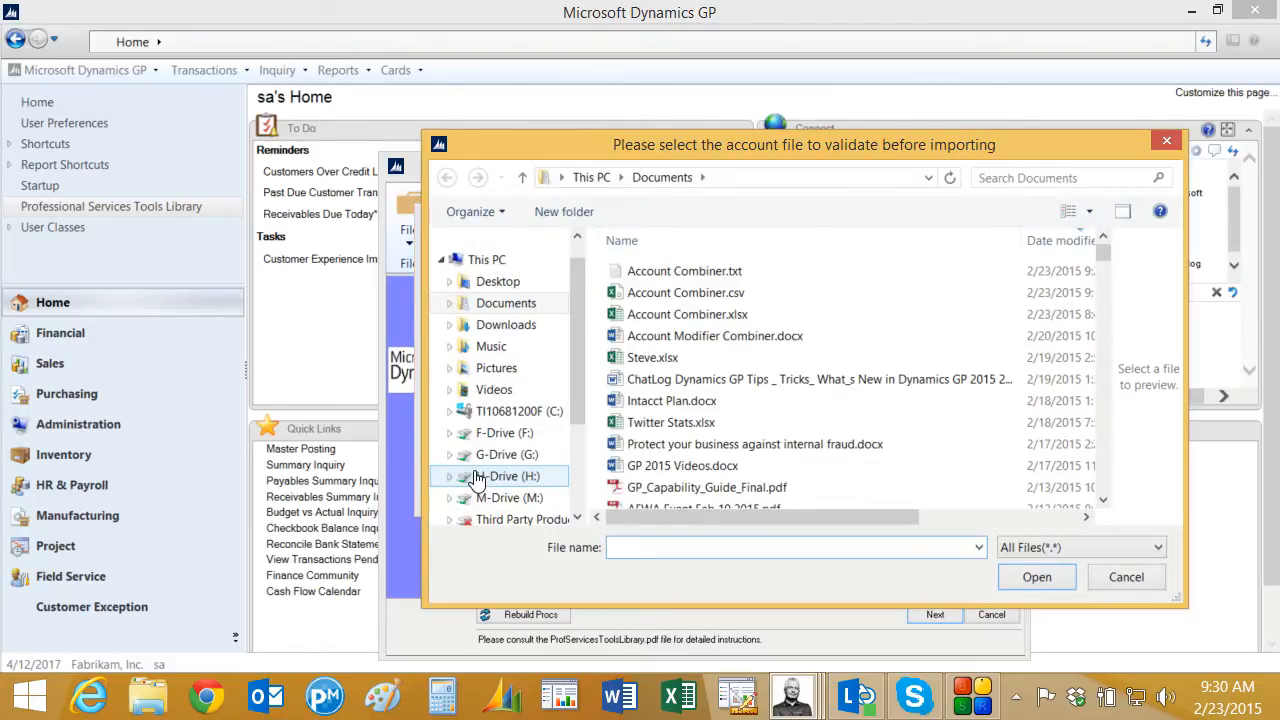
Step: Select Account Combiner.txt as the list to validate, reaching Report Destination
{"action": "left_click", "coordinate": [684, 272]}
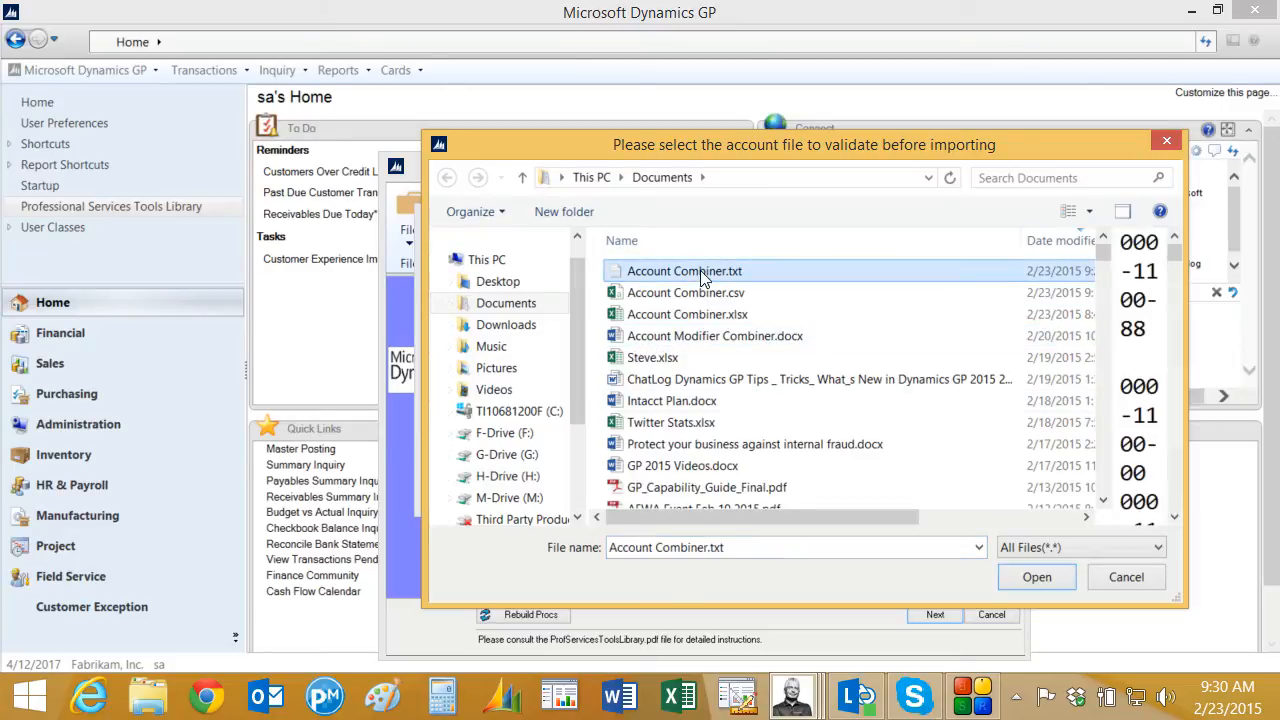
{"action": "left_click", "coordinate": [1036, 576]}
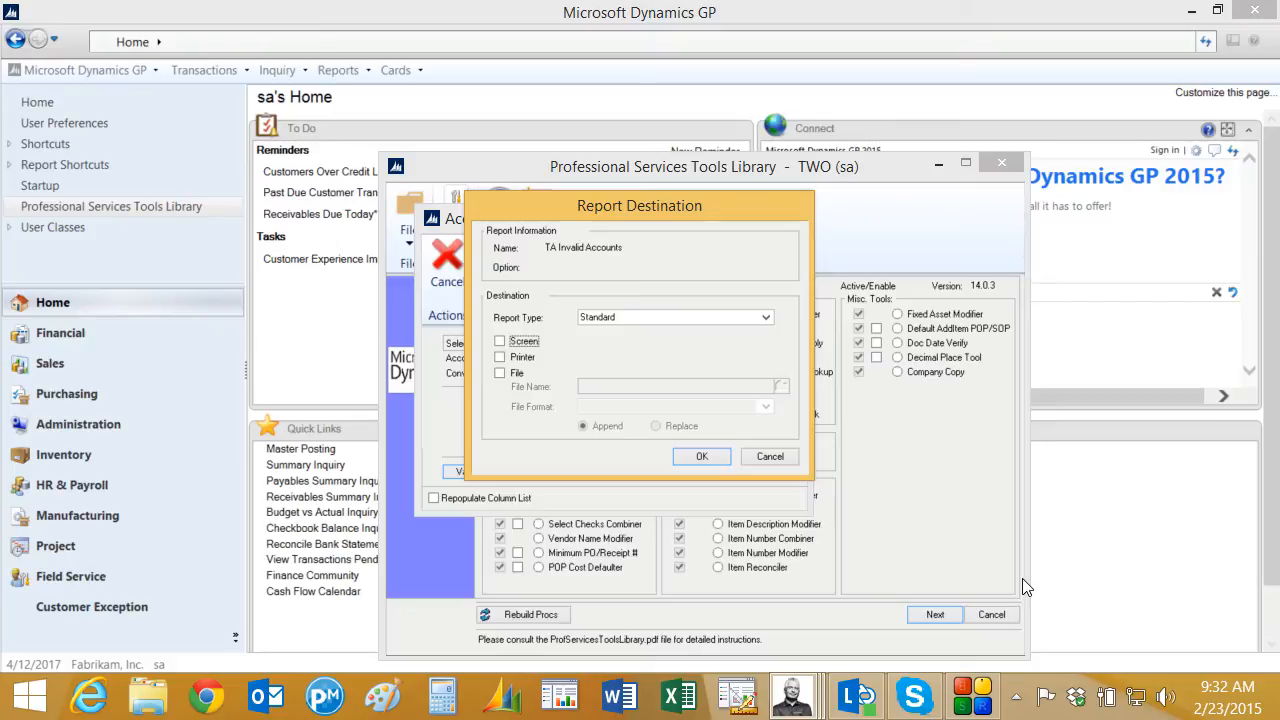
{"action": "mouse_move", "coordinate": [880, 458]}
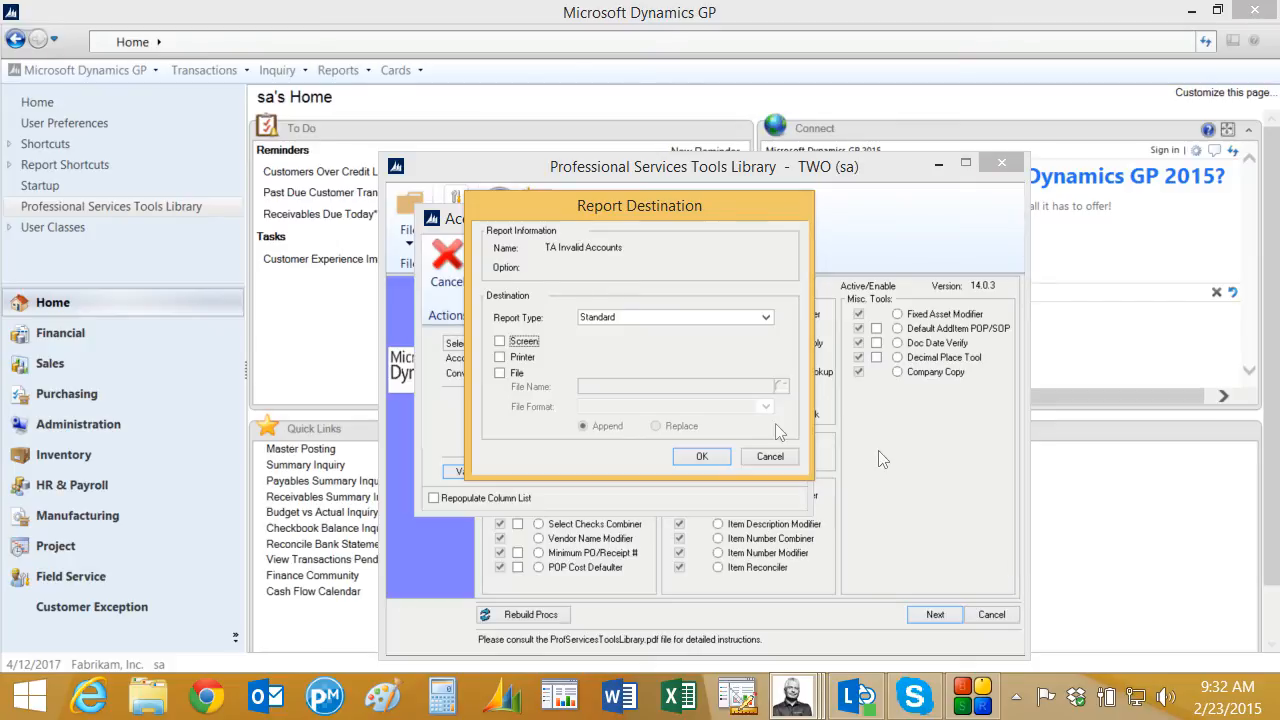
Step: Send the invalid accounts report to screen, review it (none listed), and close it
{"action": "left_click", "coordinate": [700, 456]}
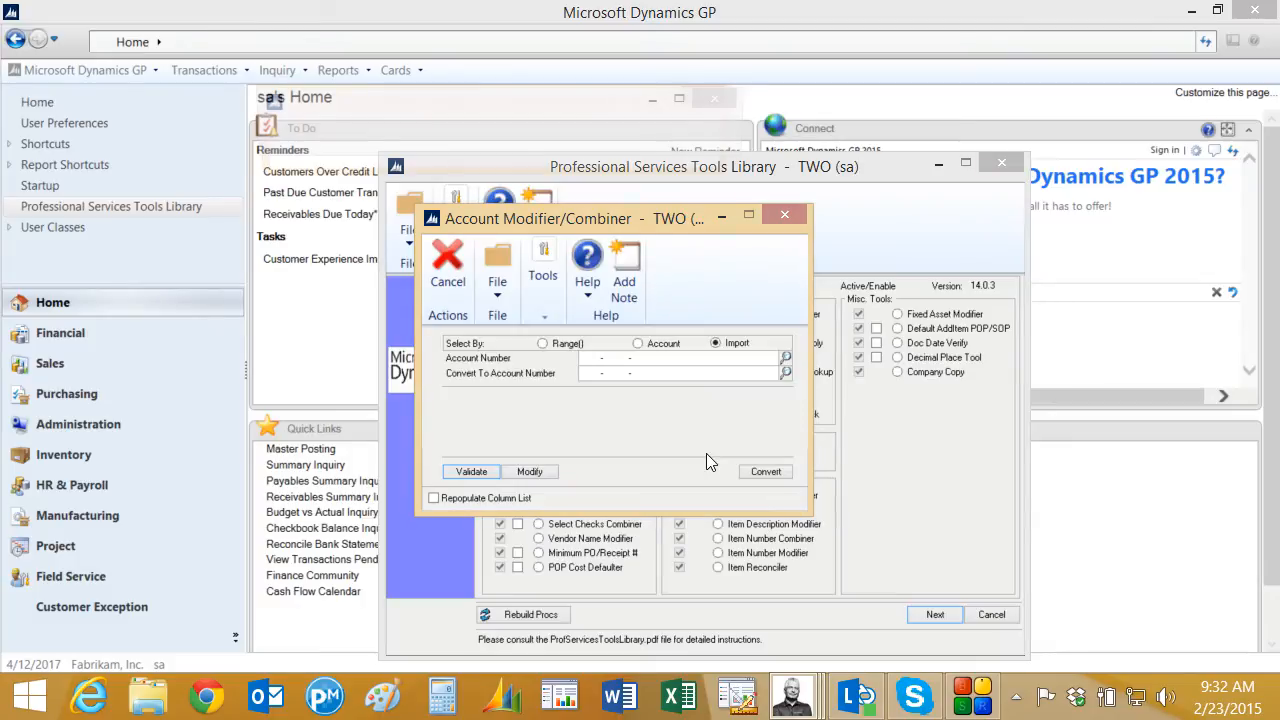
{"action": "left_click", "coordinate": [470, 472]}
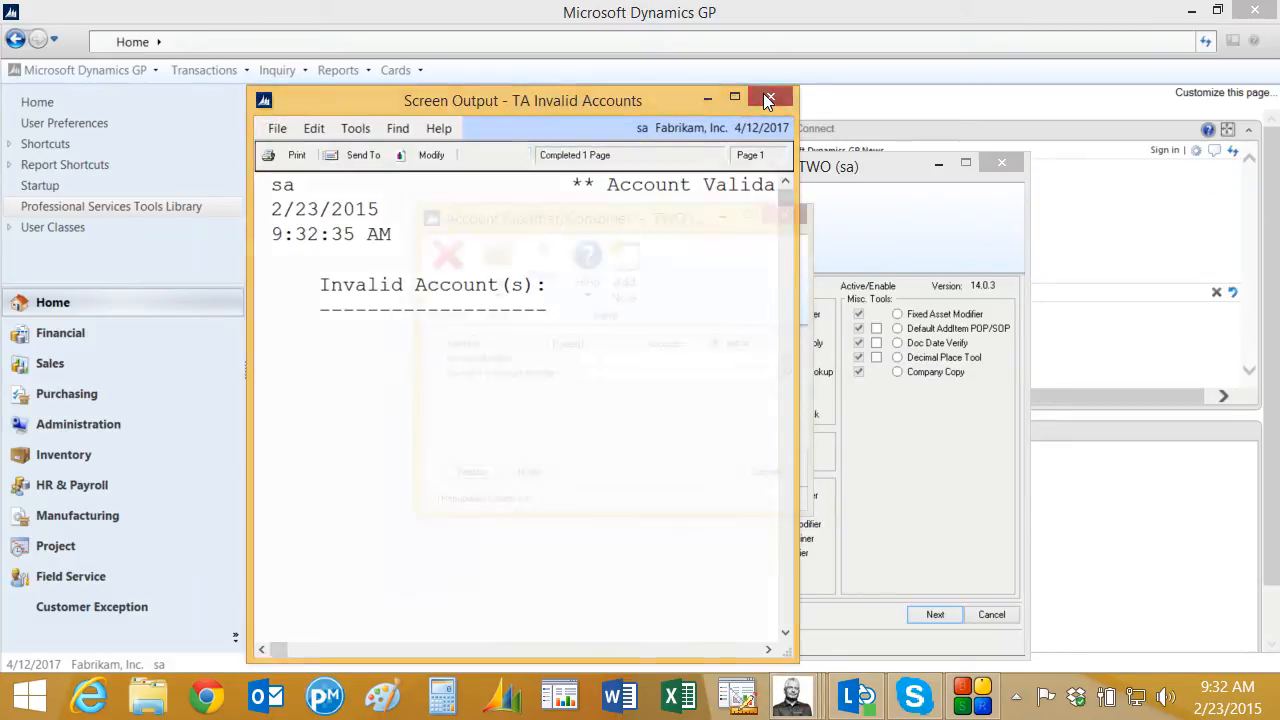
{"action": "left_click", "coordinate": [770, 100]}
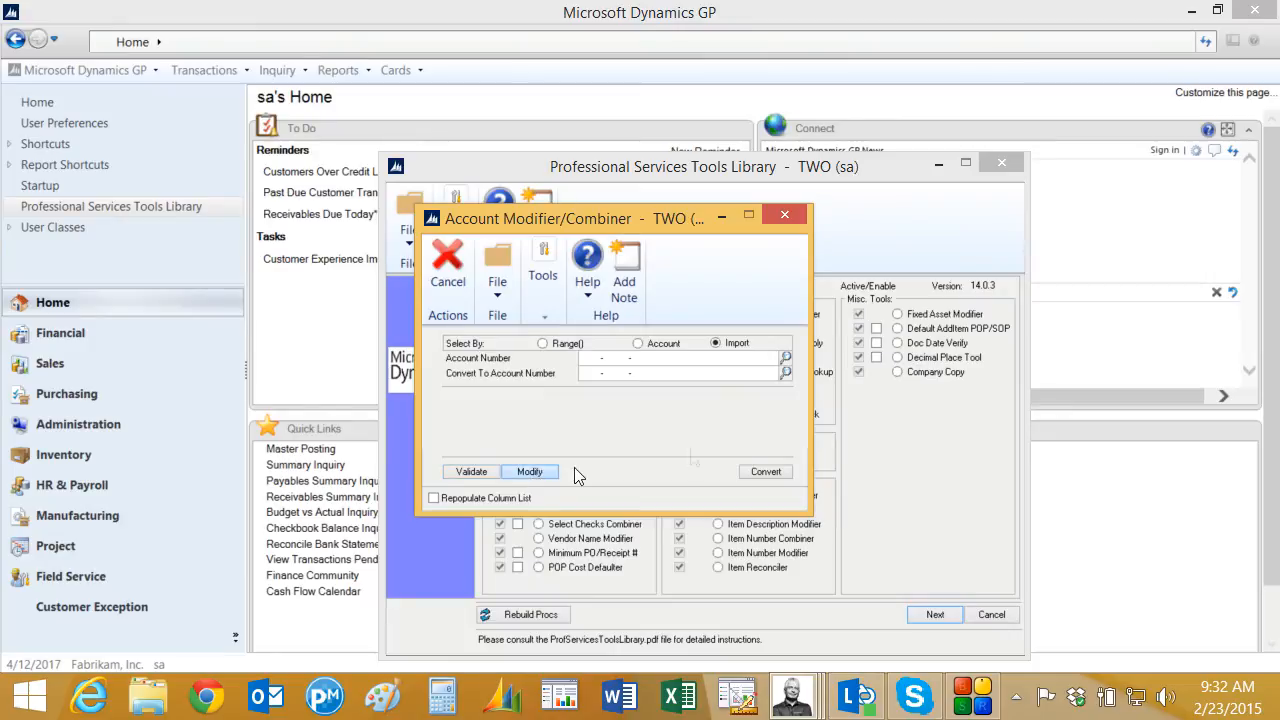
Step: Apply the imported account changes, acknowledge completion, and confirm combining accounts
{"action": "left_click", "coordinate": [530, 472]}
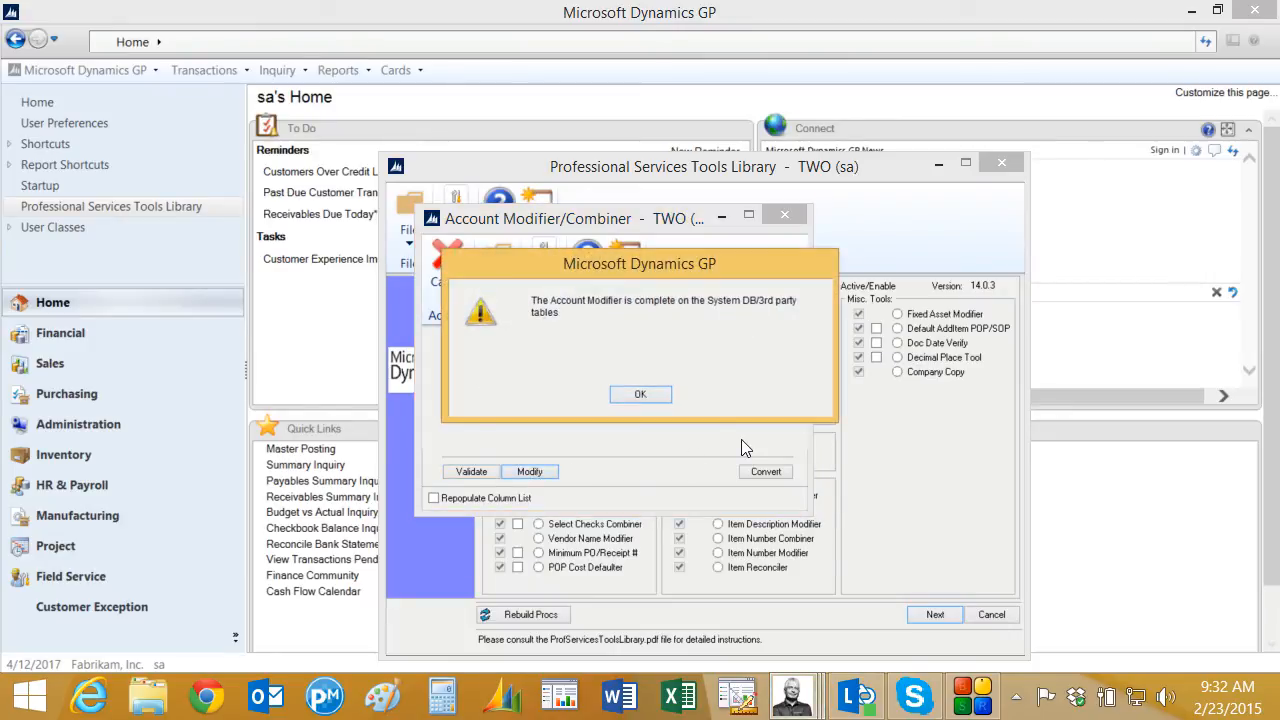
{"action": "left_click", "coordinate": [640, 392]}
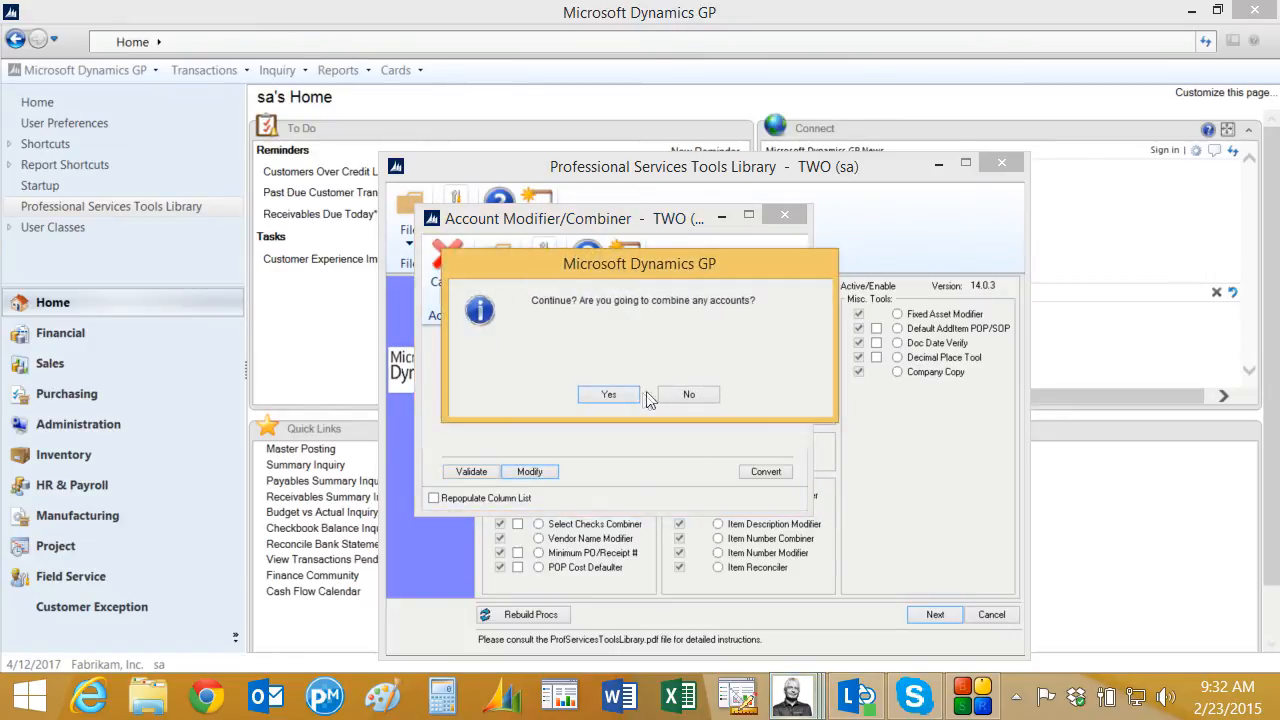
{"action": "left_click", "coordinate": [608, 394]}
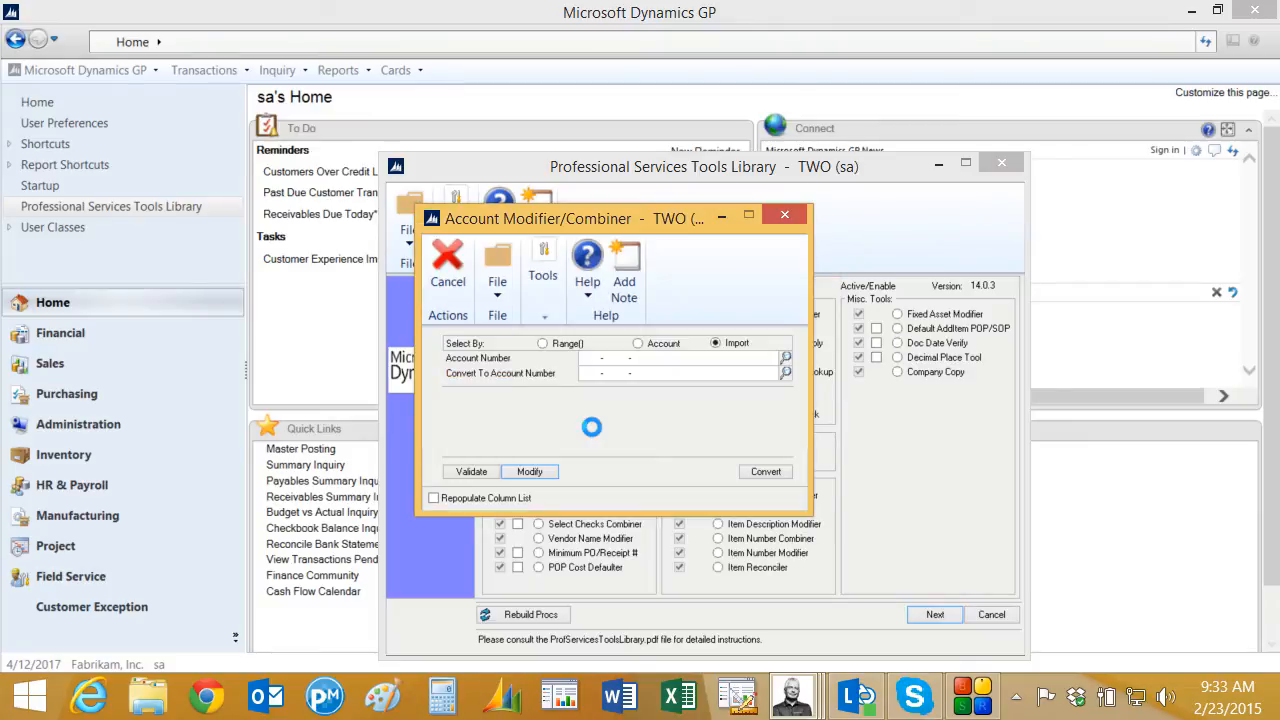